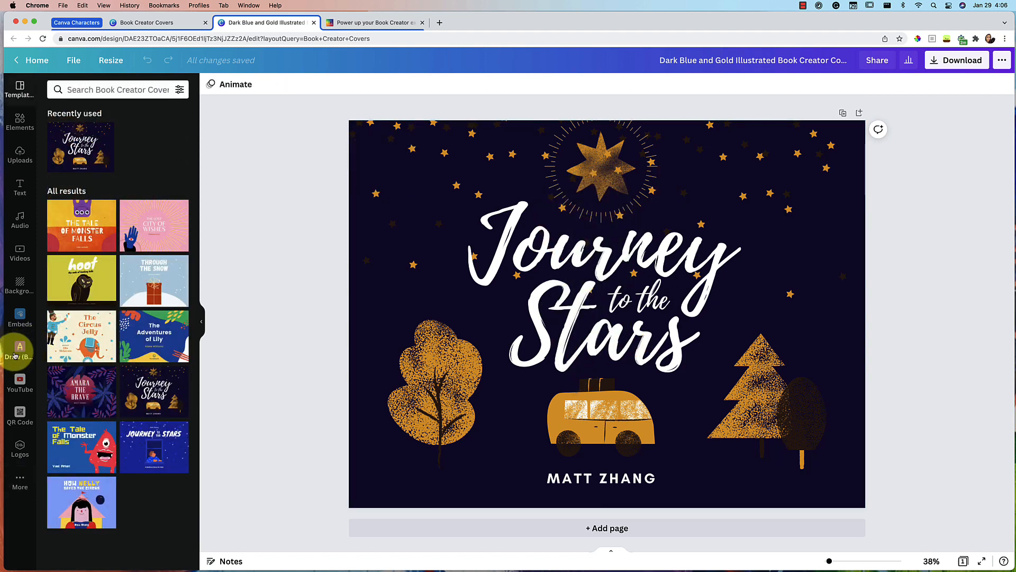
Step: Open the QR Code app and paste the Book Creator article URL into it
left_click(20, 350)
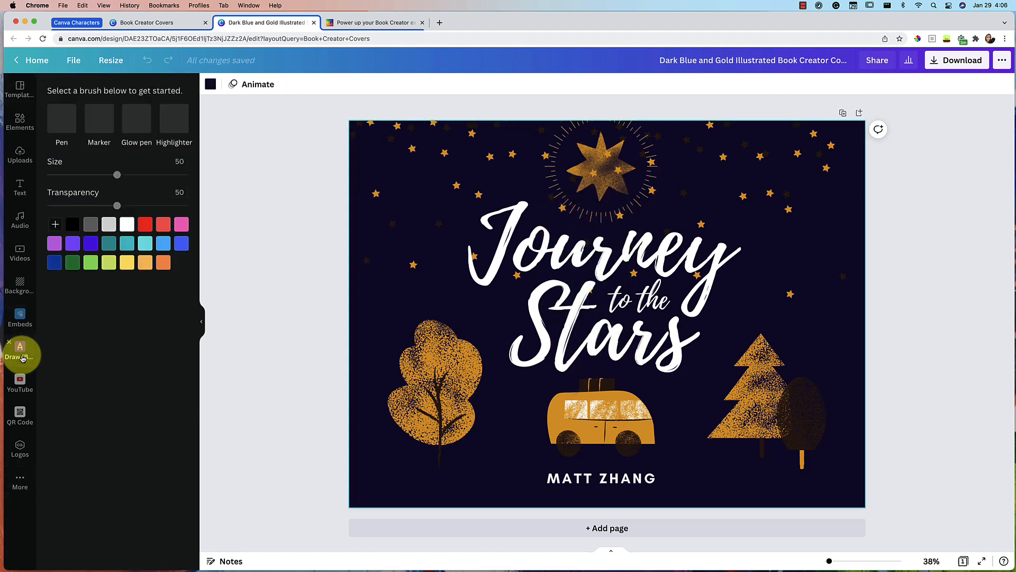
left_click(19, 416)
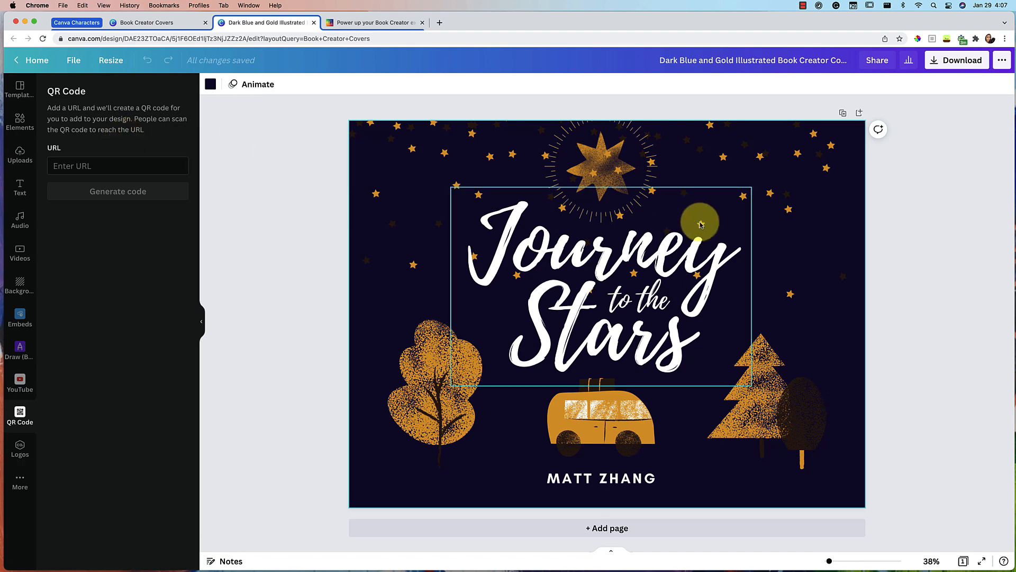
left_click(372, 22)
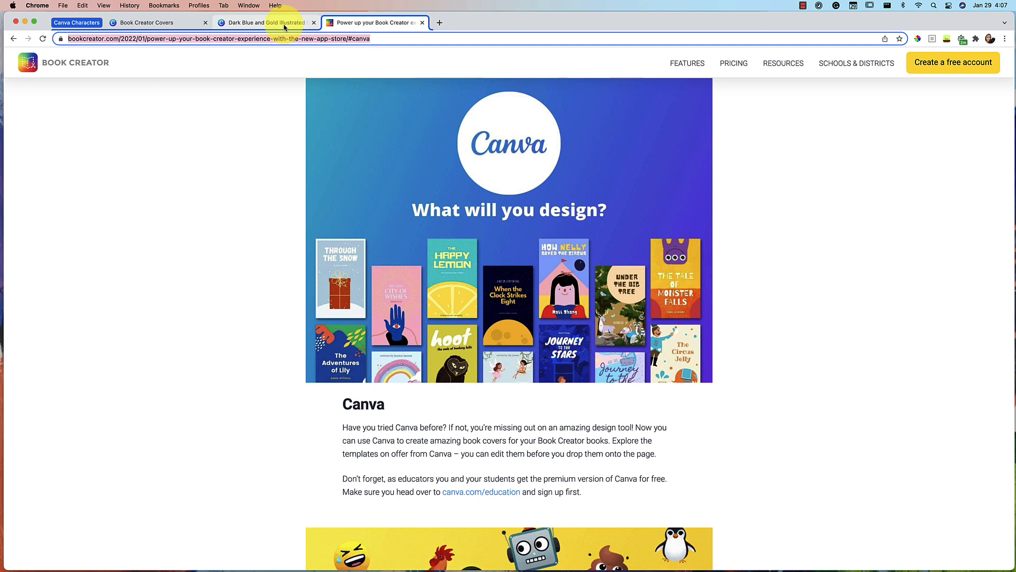
left_click(265, 22)
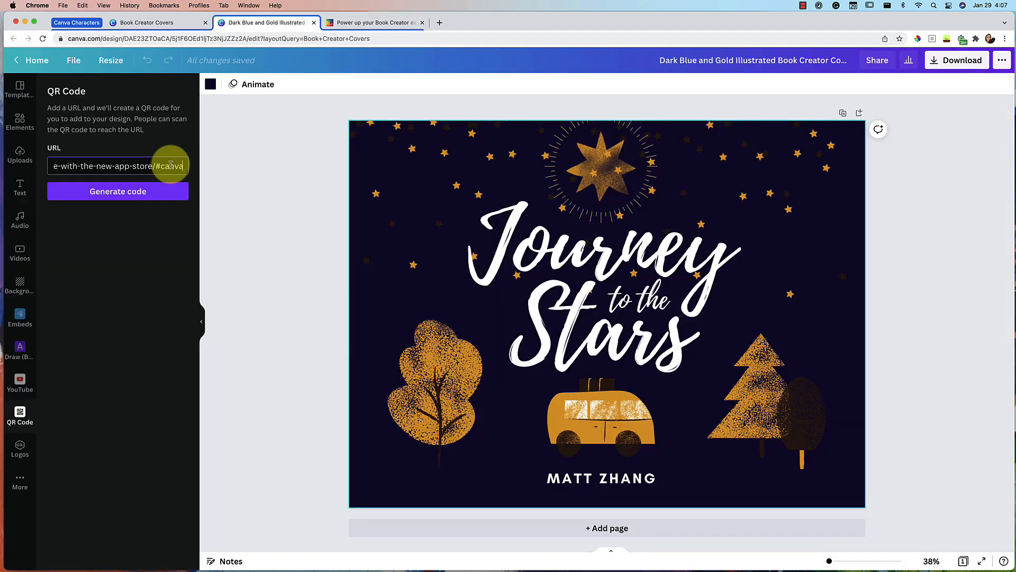
Step: Generate the Book Creator QR code and shrink it into the cover's top-left corner
left_click(118, 191)
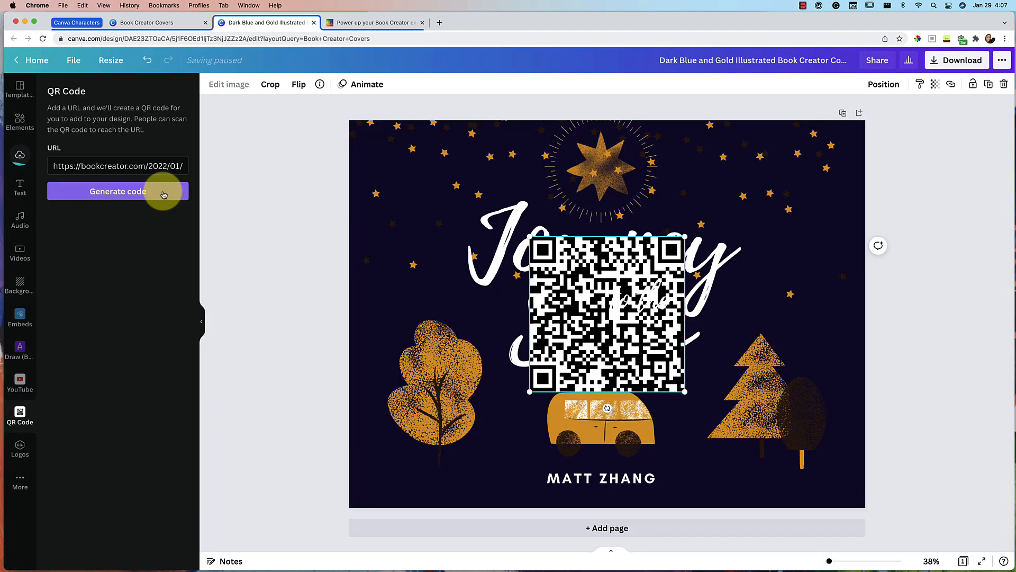
left_click(117, 191)
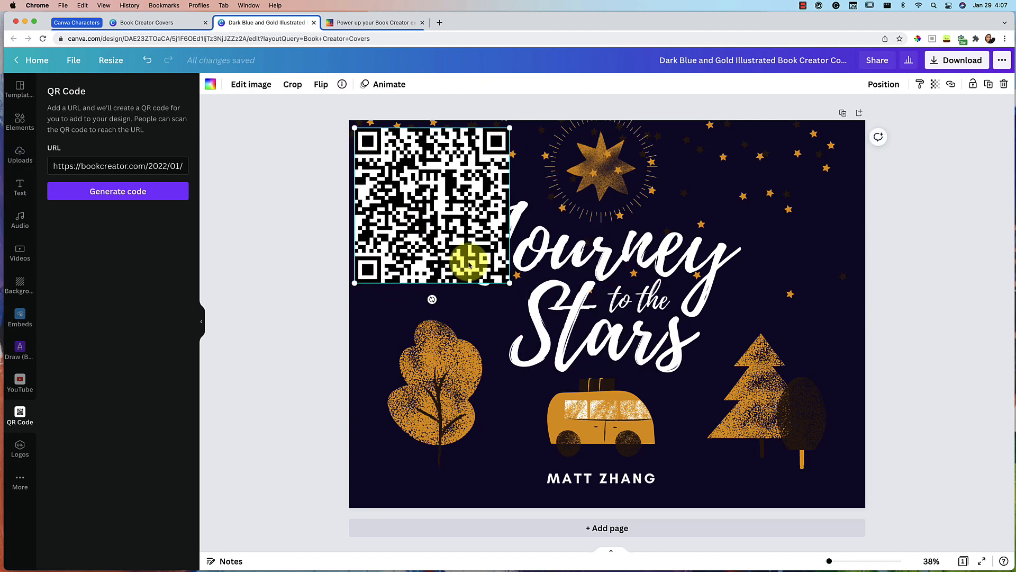
left_click_drag(509, 282, 421, 187)
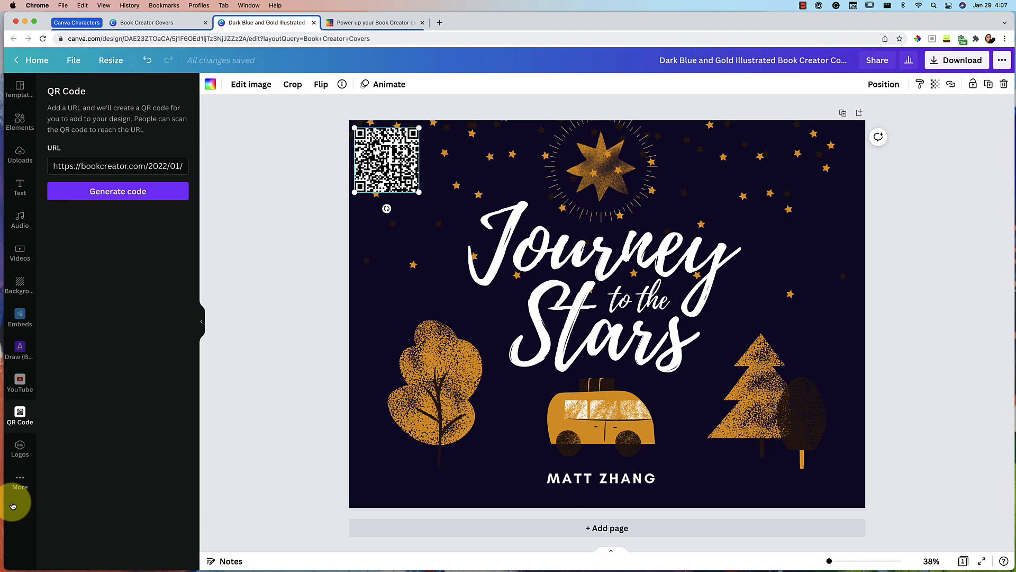
Step: Launch the Character Builder app from the More apps list
left_click(20, 483)
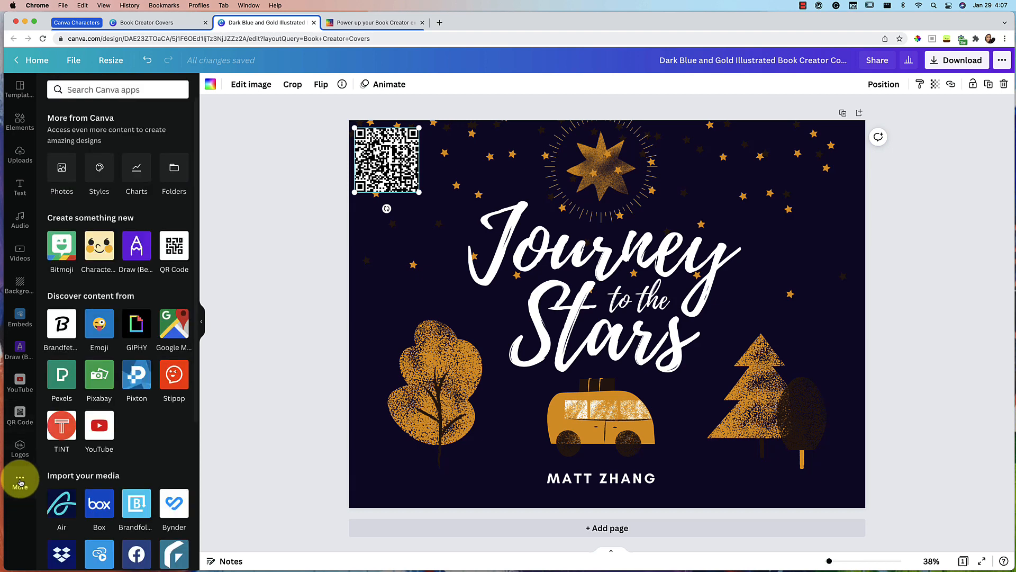
left_click(99, 245)
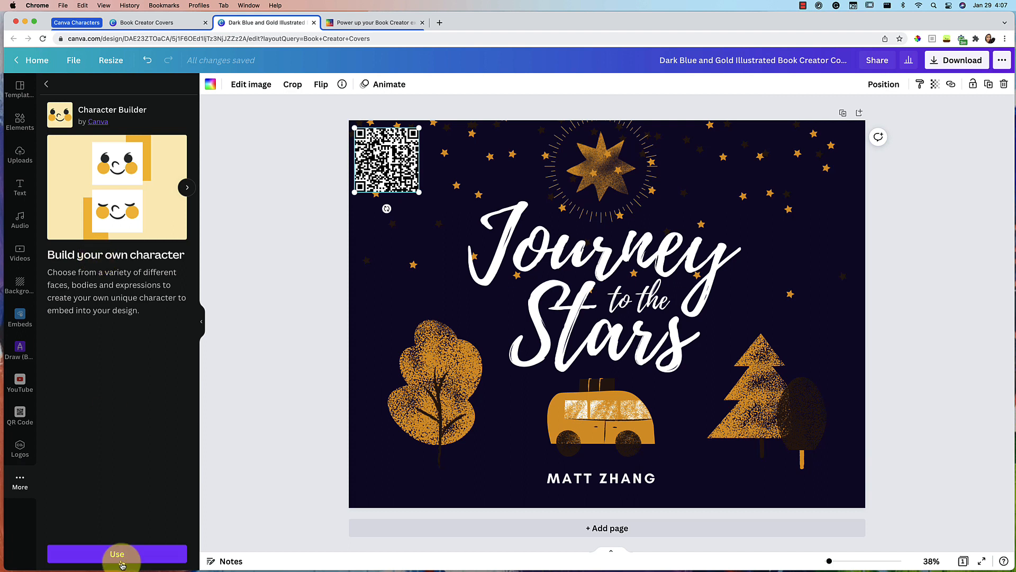
left_click(118, 554)
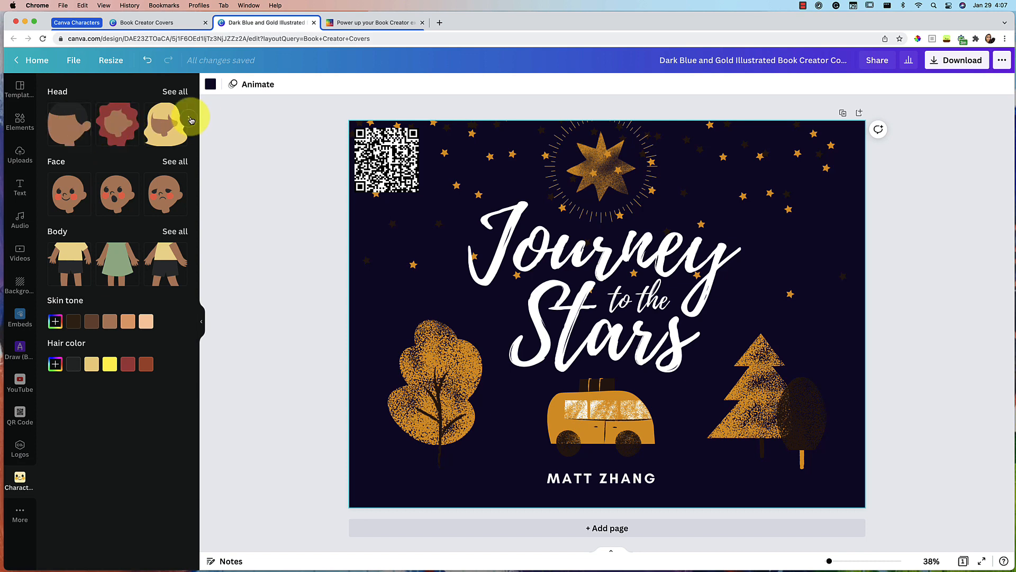
Step: Choose a dark-haired head style for the character
left_click(174, 91)
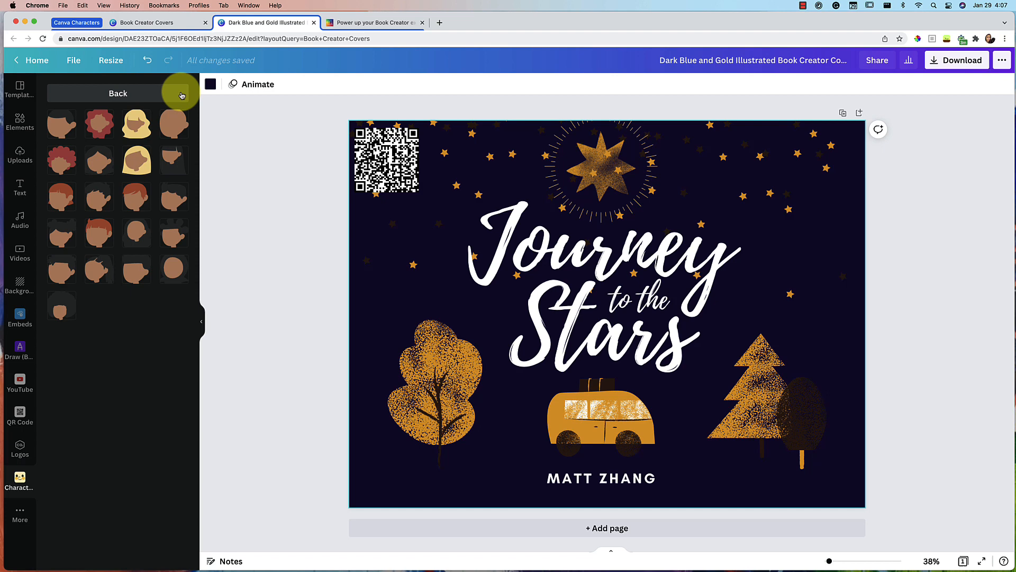
mouse_move(116, 246)
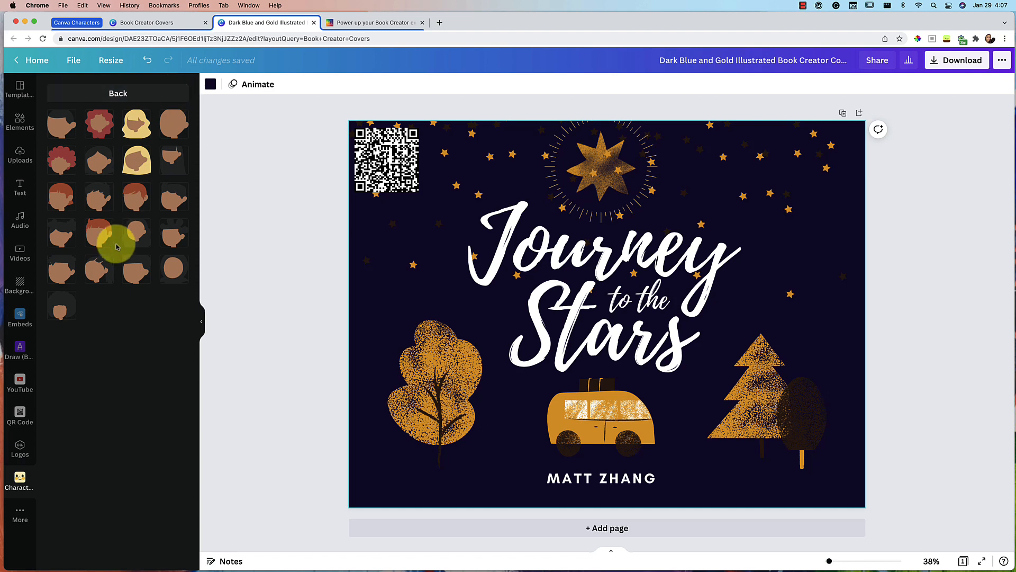
left_click(136, 232)
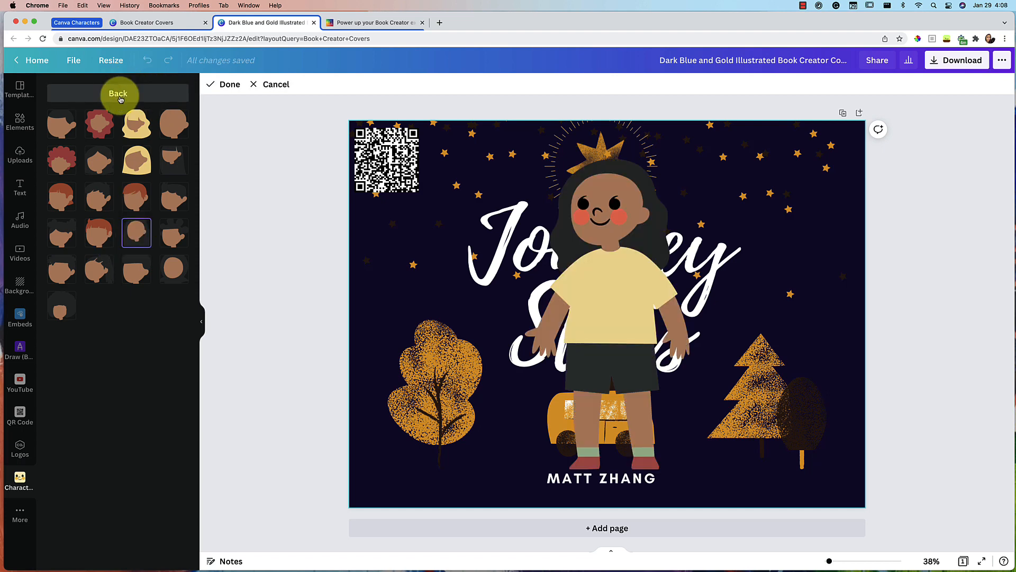
left_click(119, 93)
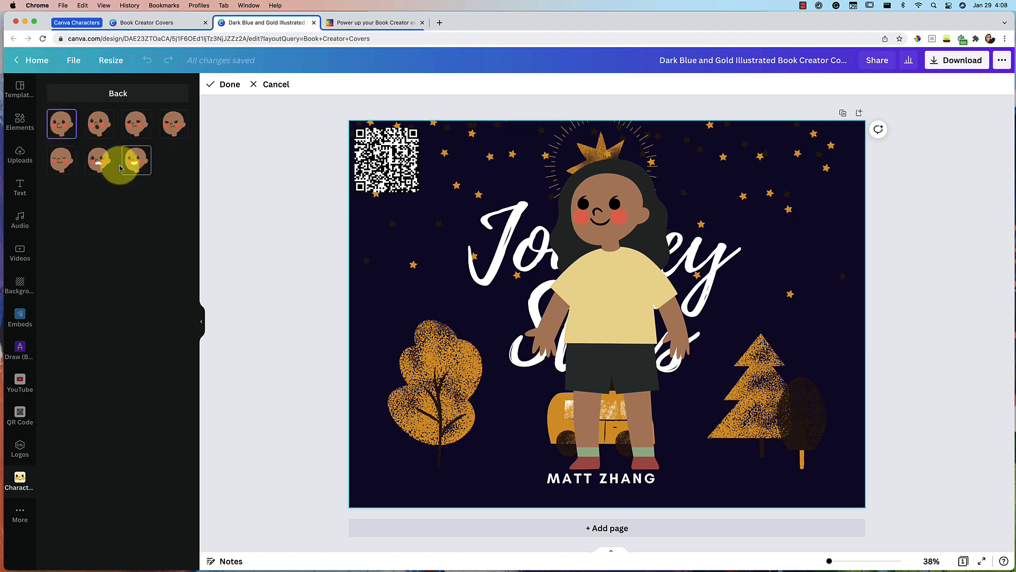
left_click(61, 123)
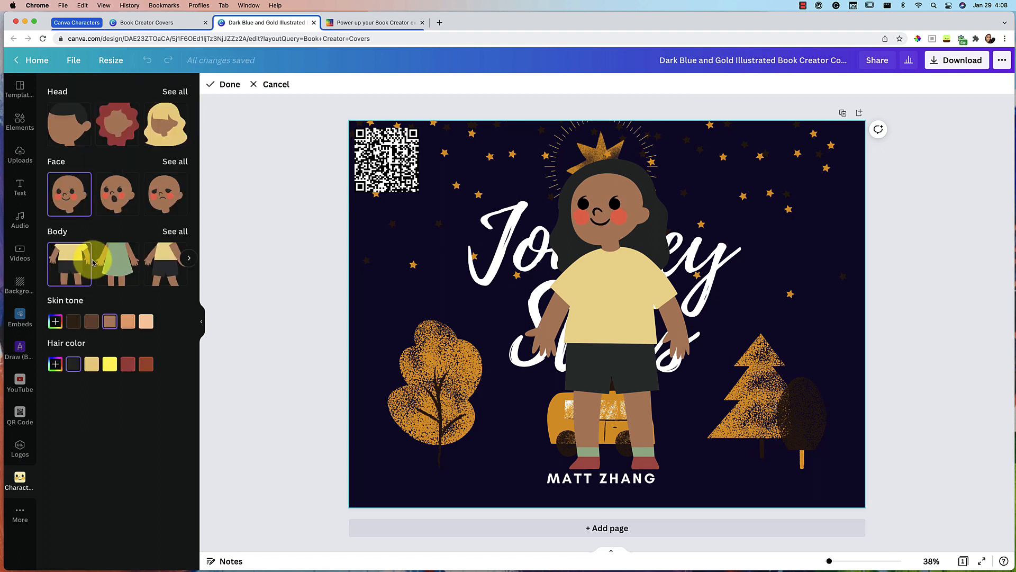
Step: Try body poses to settle on the jumping green-dress pose
left_click(174, 232)
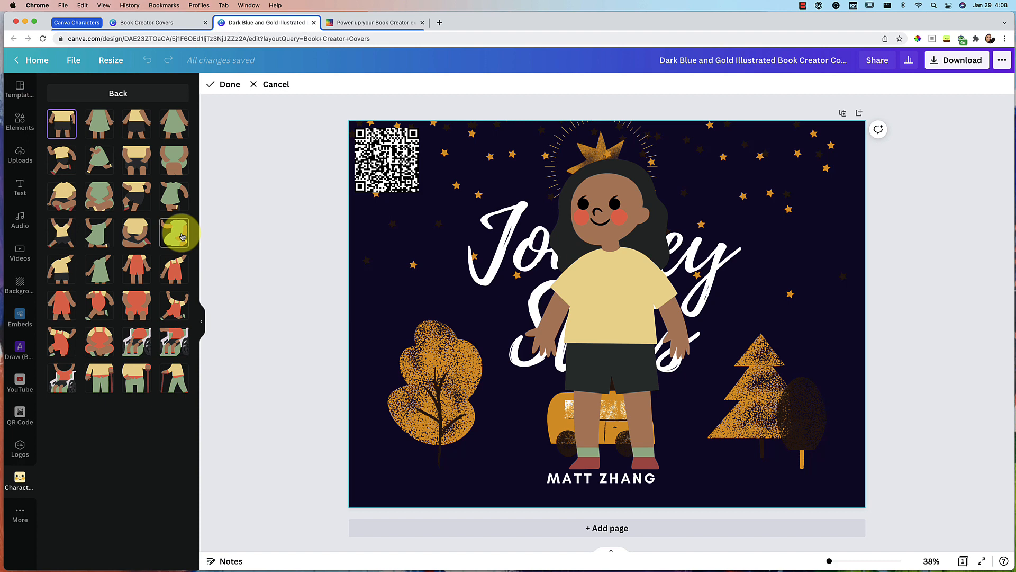
left_click(136, 231)
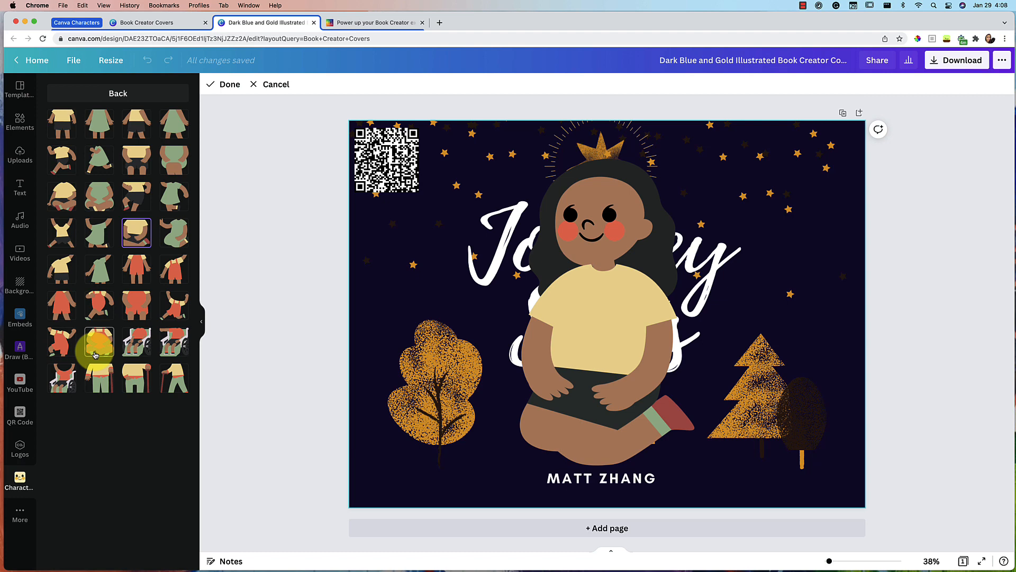
left_click(98, 234)
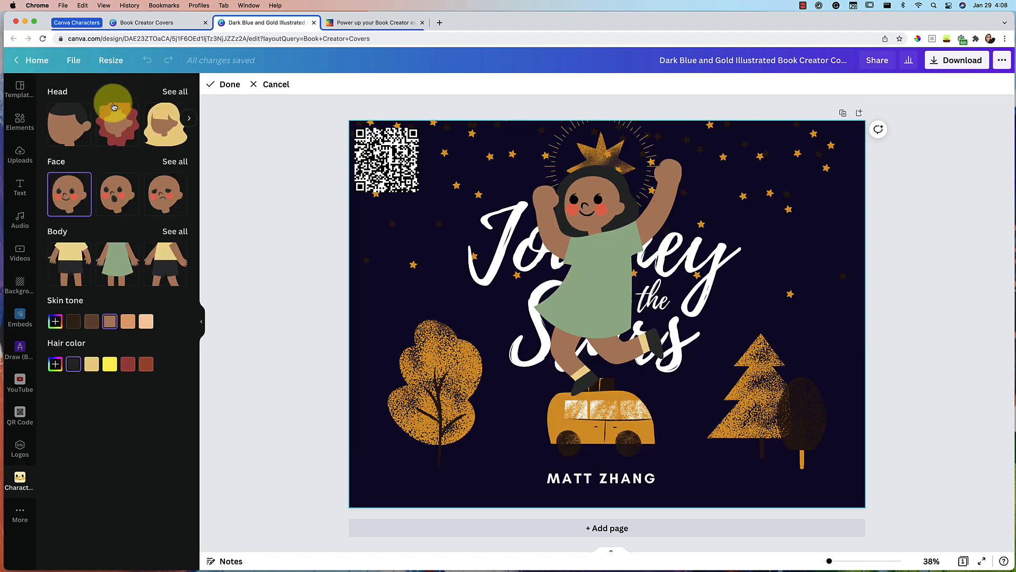
left_click(147, 321)
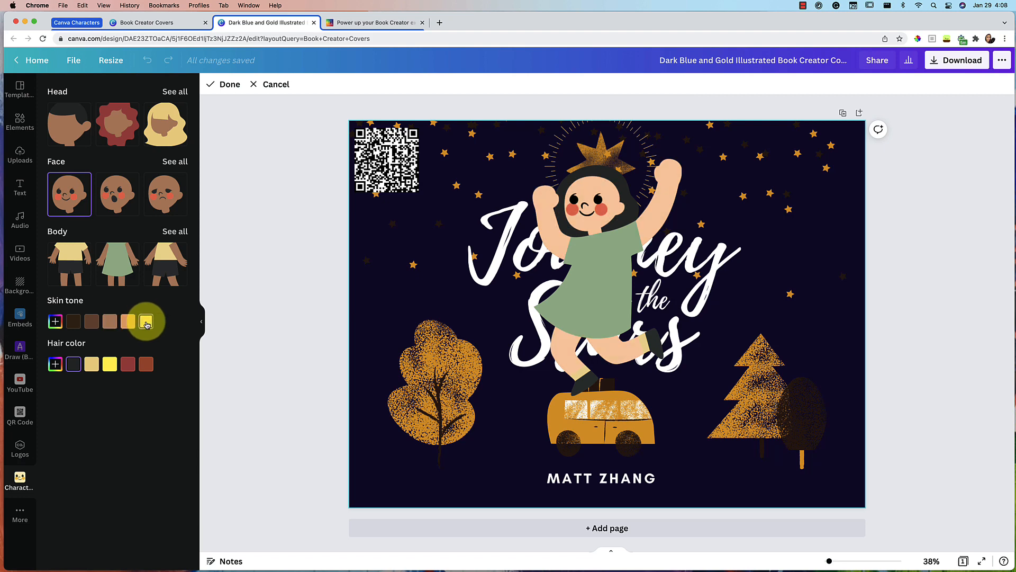
left_click(91, 321)
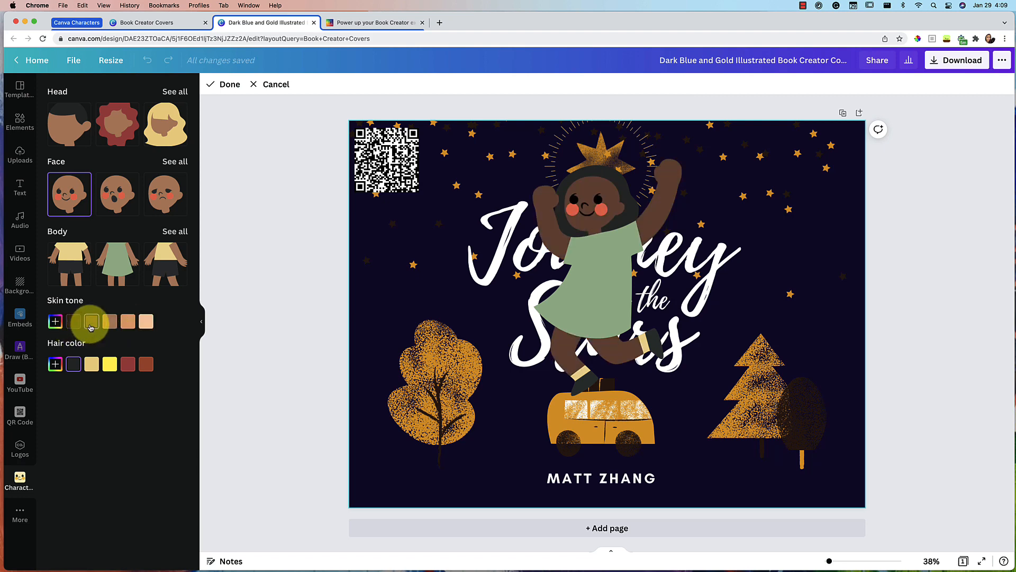
left_click(127, 320)
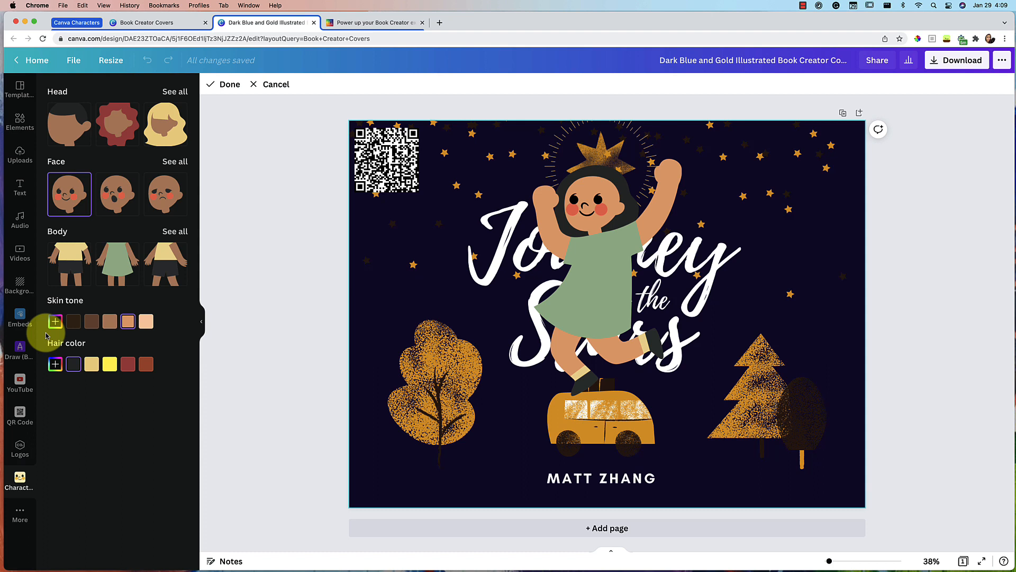
left_click(55, 321)
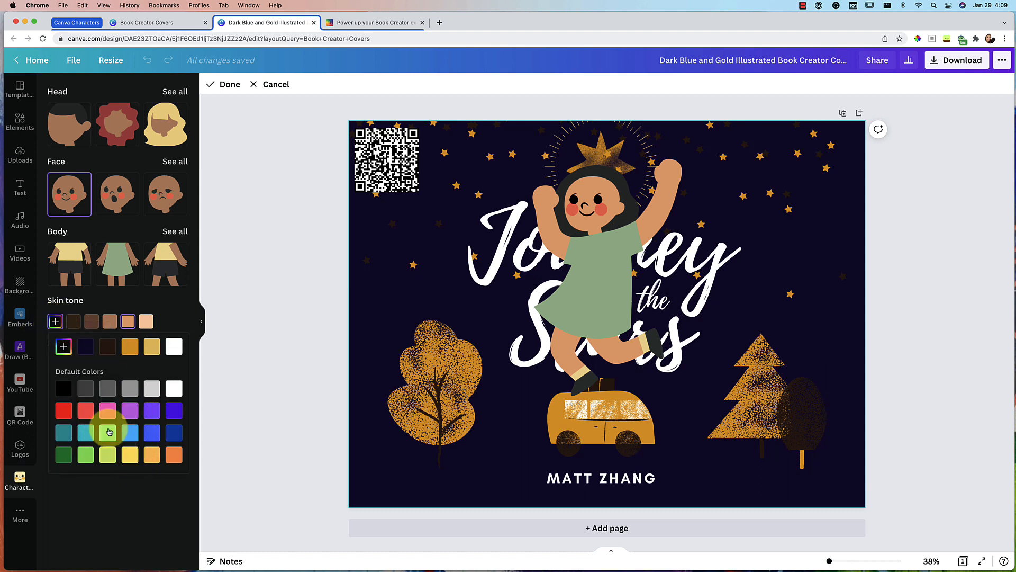
left_click(107, 410)
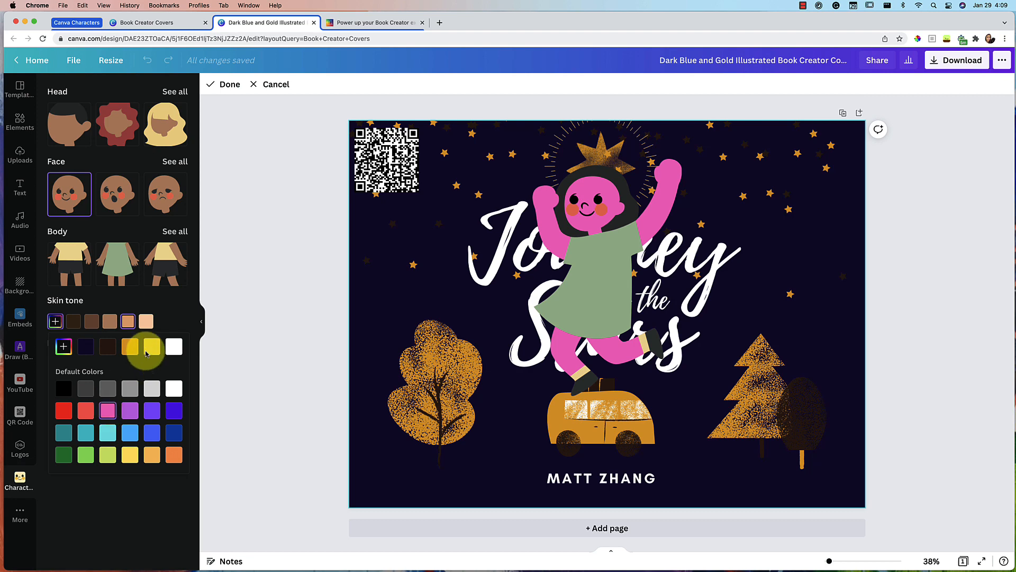
left_click(150, 346)
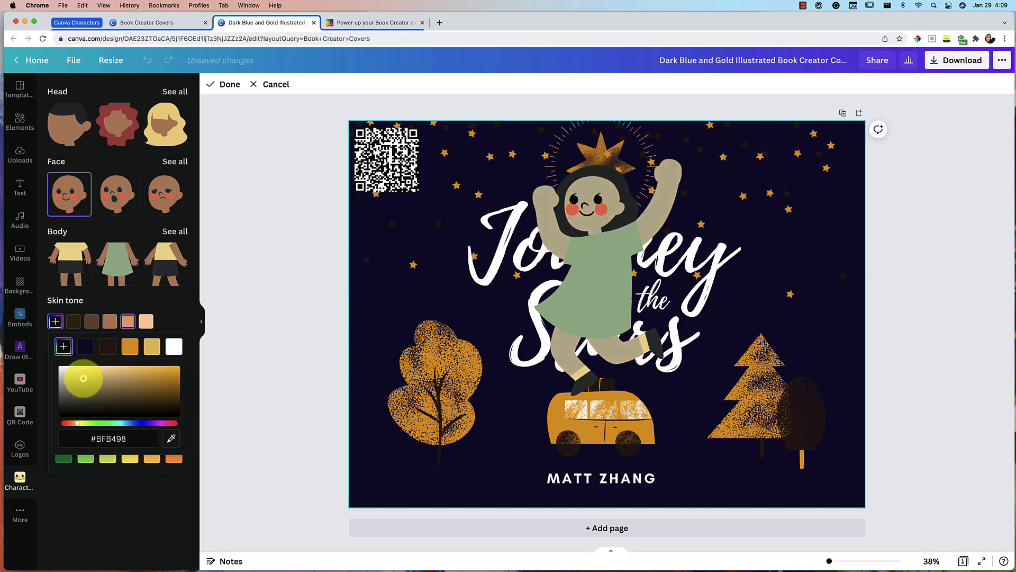
left_click(164, 372)
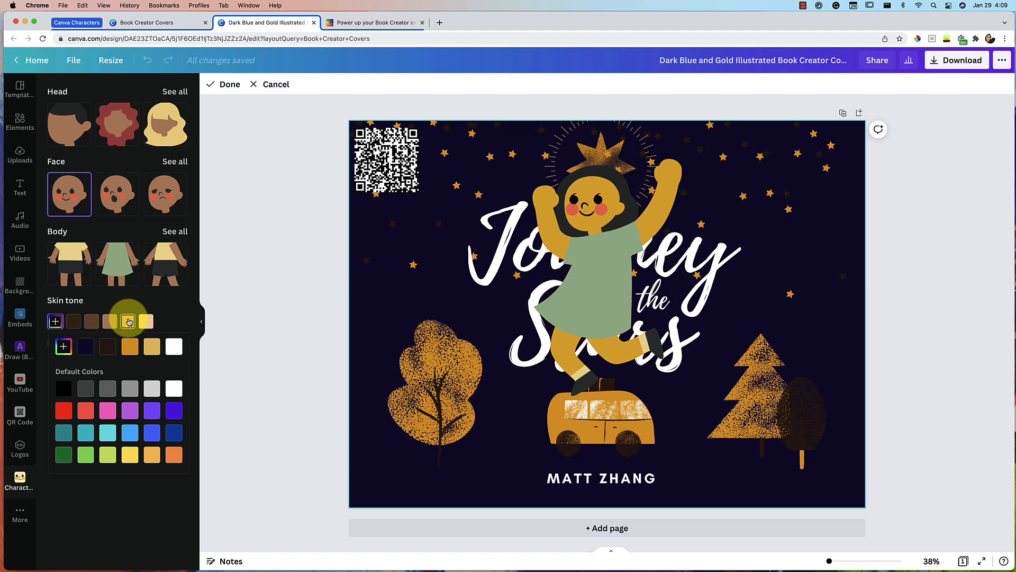
left_click(110, 321)
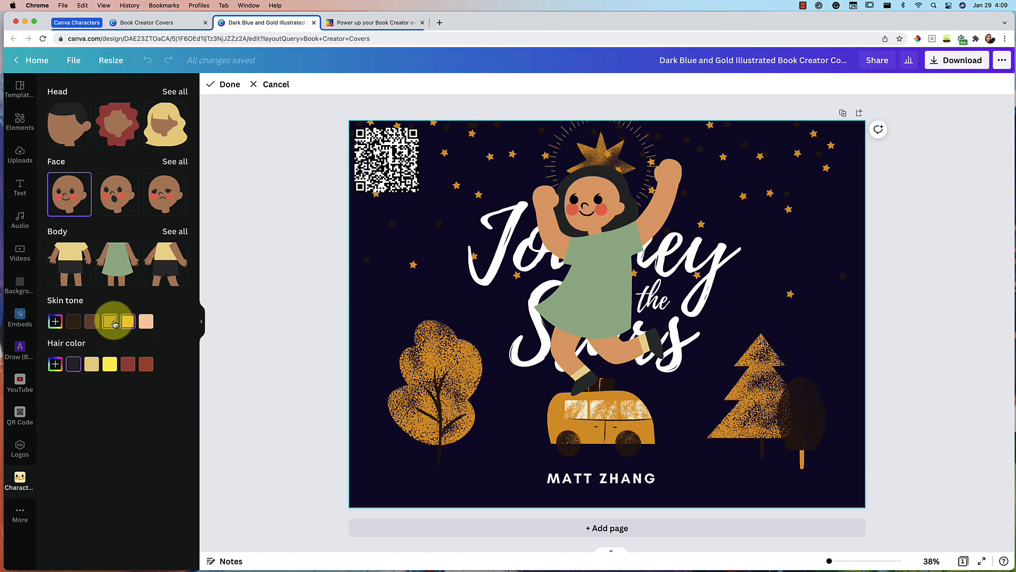
left_click(127, 320)
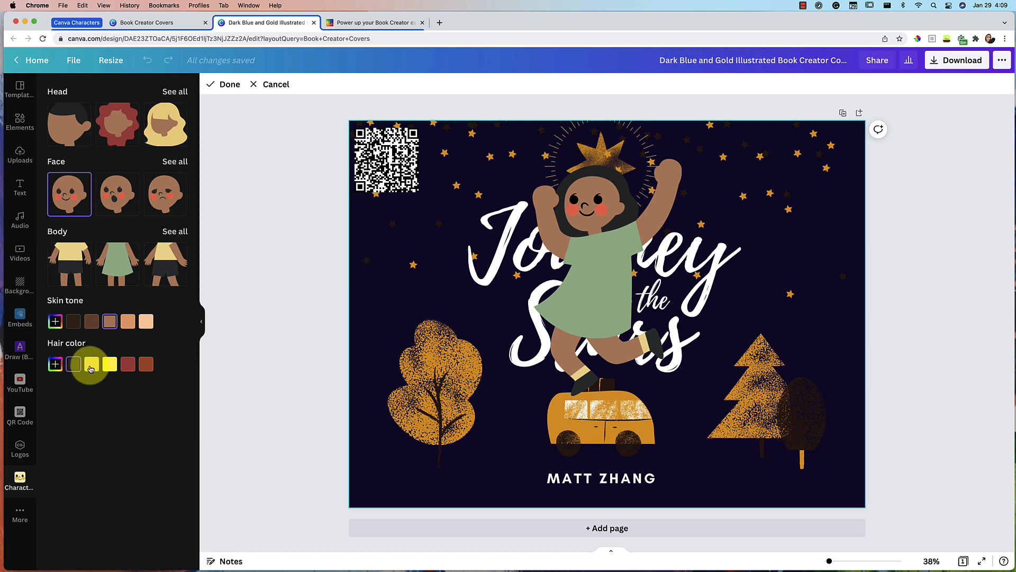
Step: Try bright yellow hair, then switch to another hair colour swatch
left_click(109, 363)
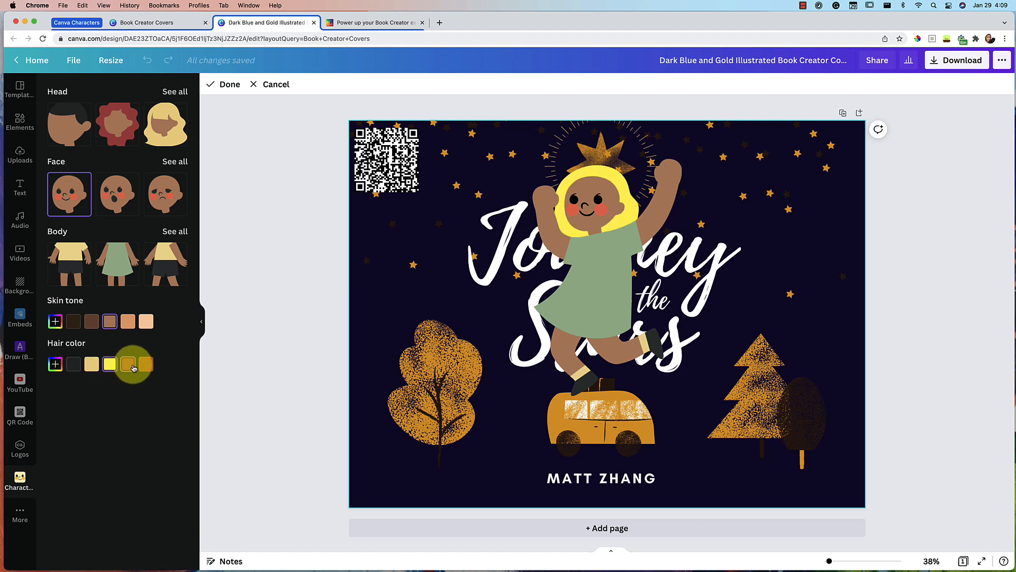
left_click(127, 364)
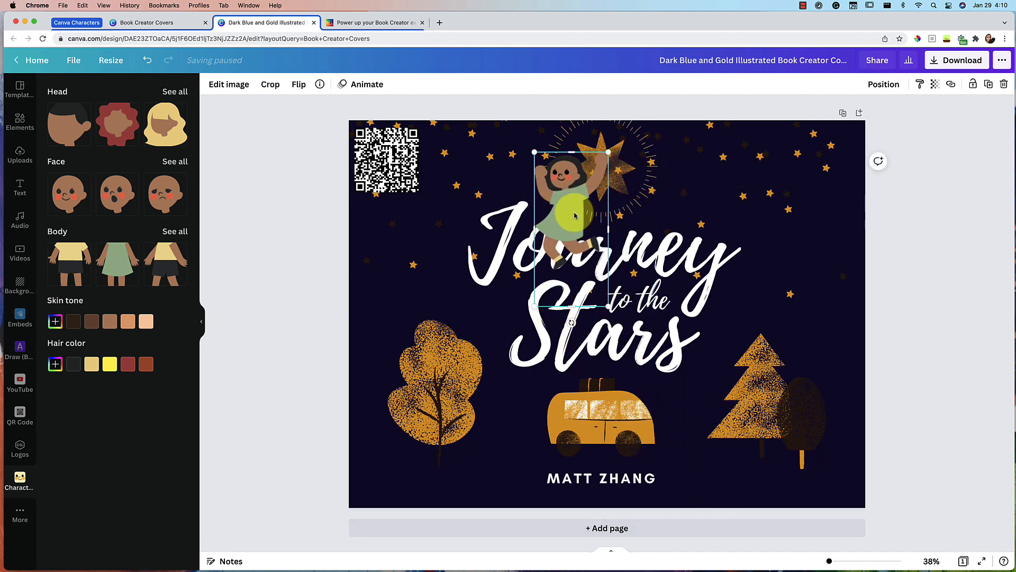
Step: Move the girl left of the title onto the round golden tree
left_click_drag(570, 214, 408, 318)
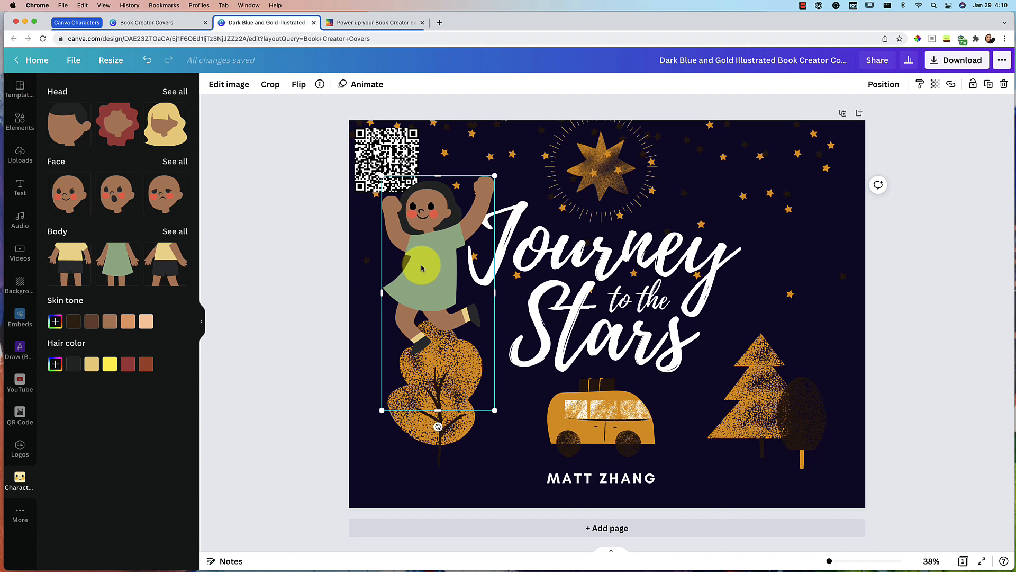
left_click(20, 511)
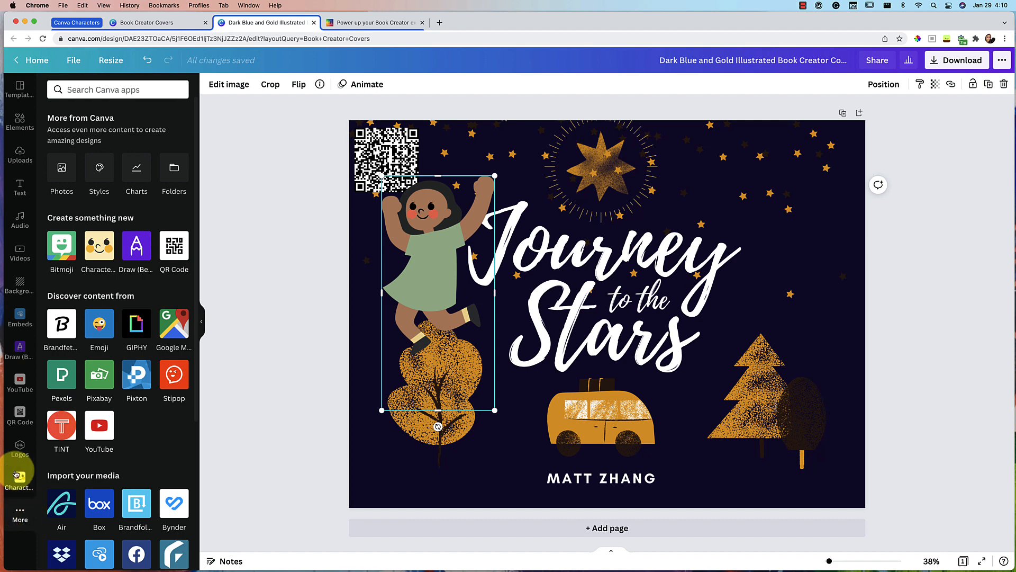
Step: Reopen the Character Builder app via the More apps list
left_click(20, 477)
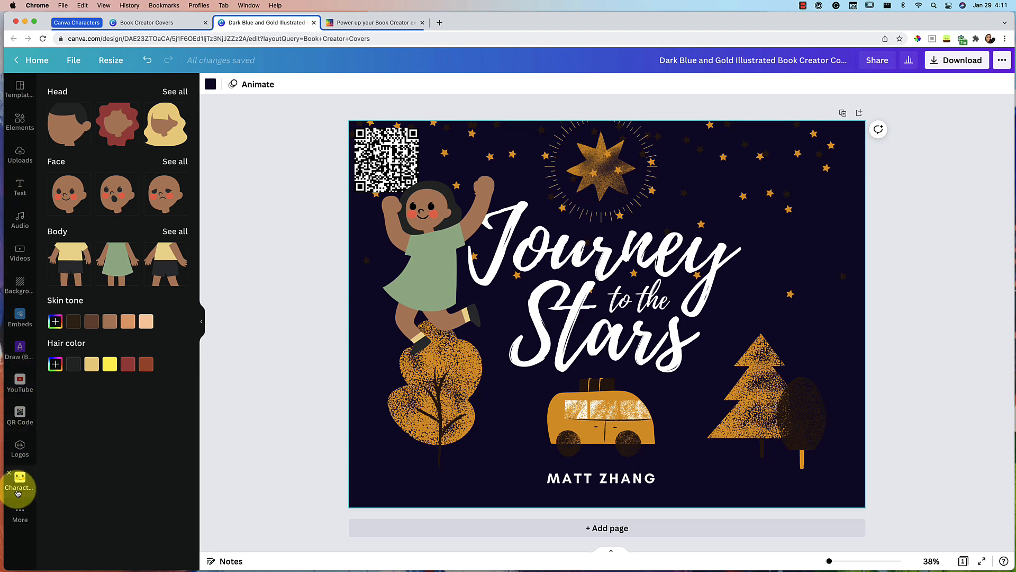
left_click(19, 478)
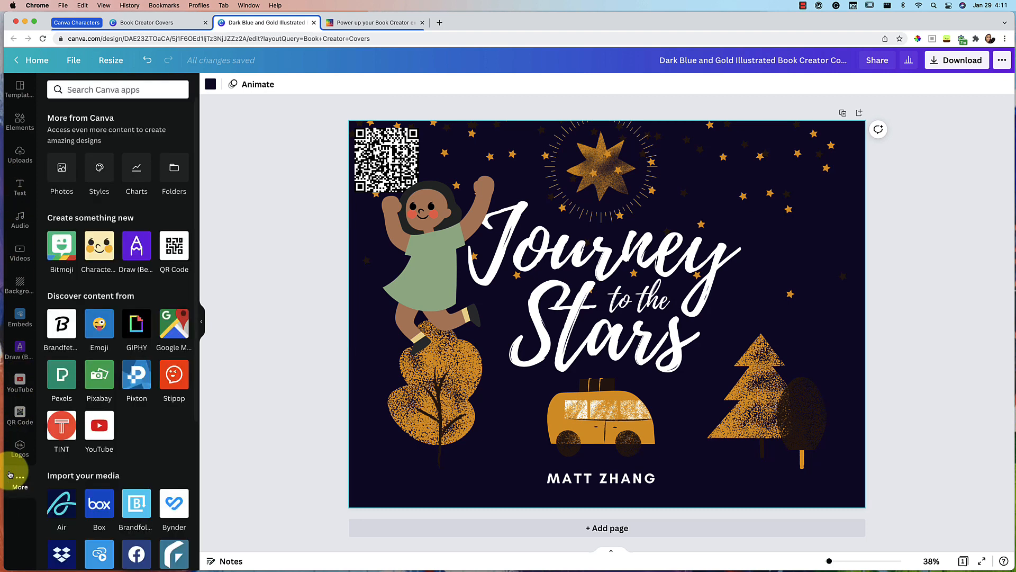
mouse_move(98, 246)
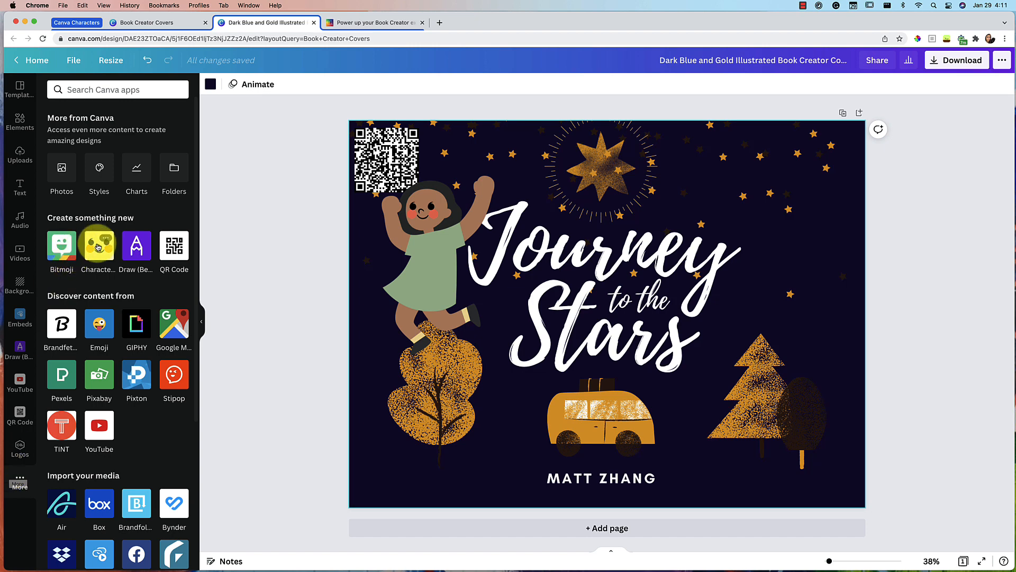
left_click(99, 246)
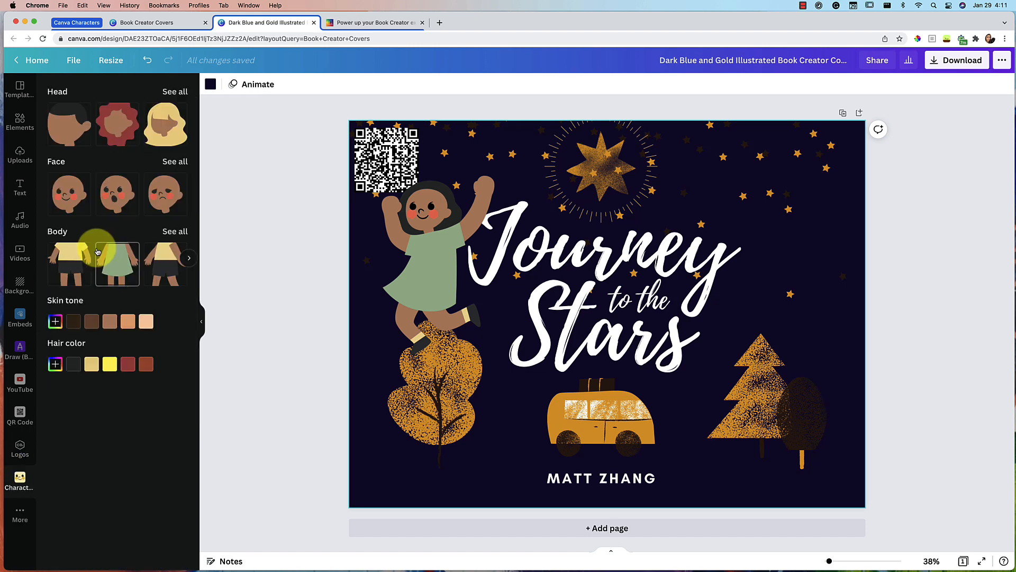